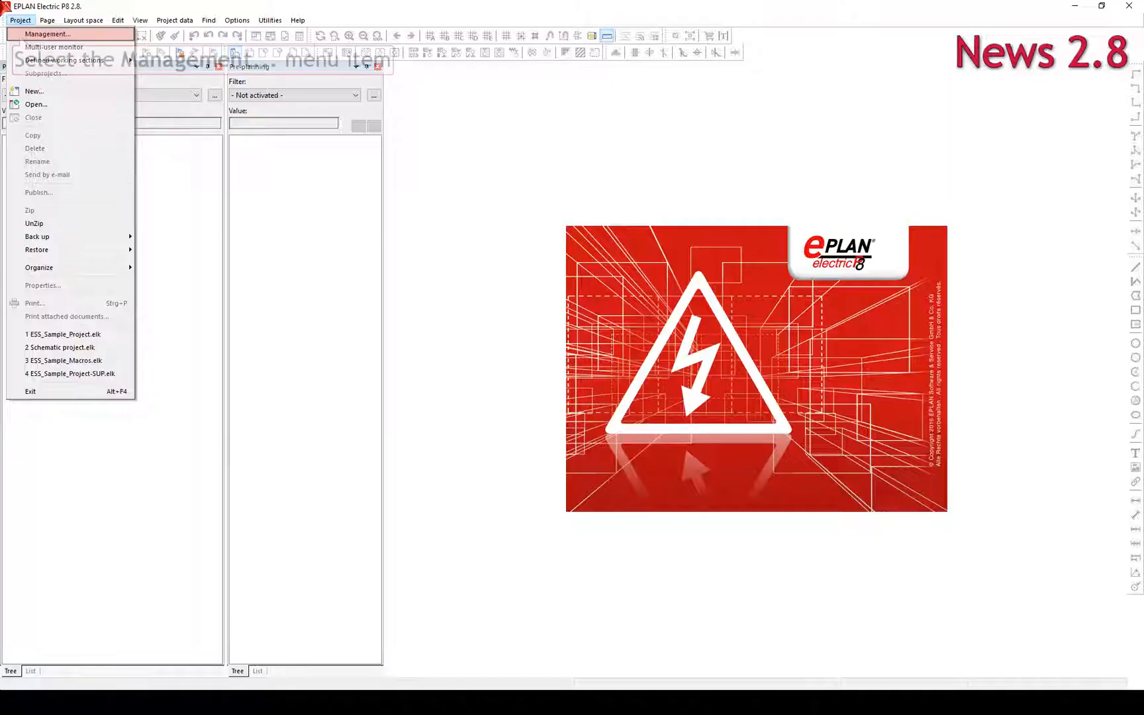
# Open ESS_Sample_Project from project management
pyautogui.click(53, 35)
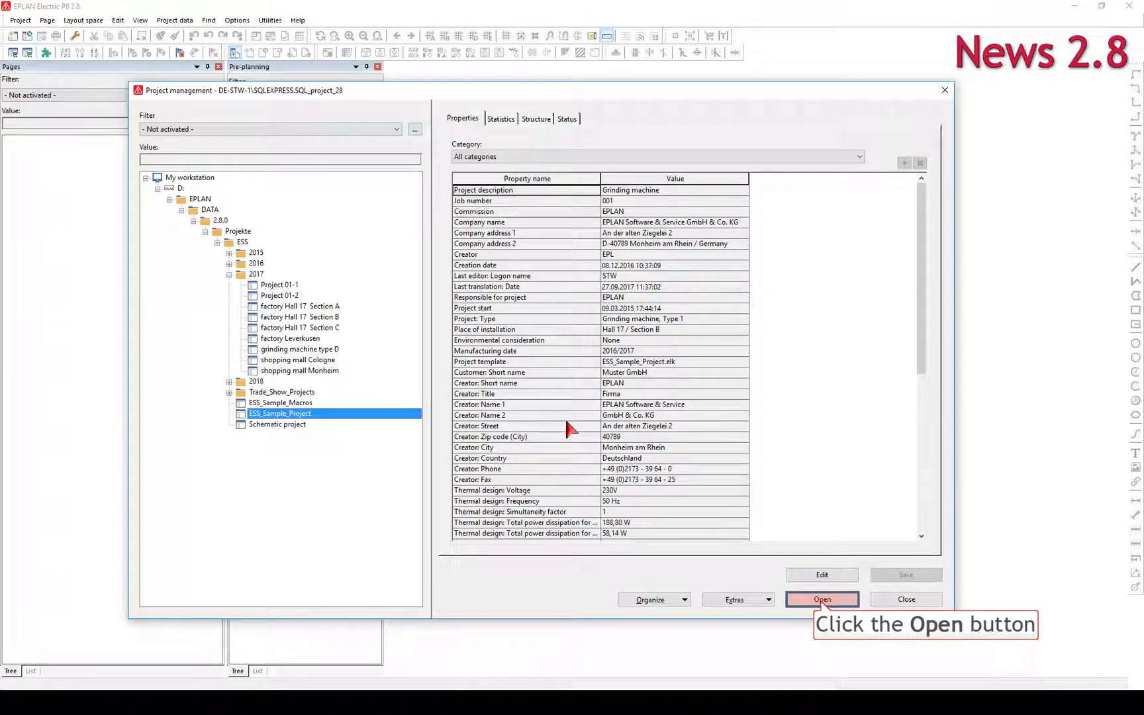
pyautogui.click(822, 599)
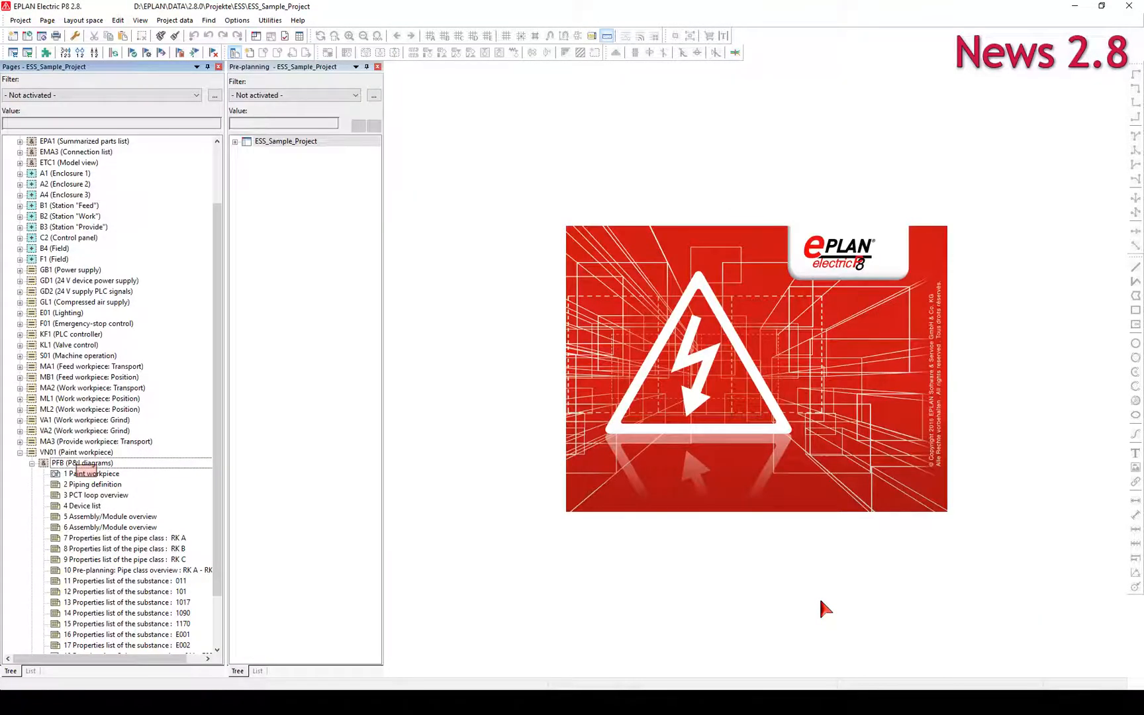
# Open the Paint workpiece P&ID page and synchronize pre-planning to the level switch loop
pyautogui.doubleClick(90, 473)
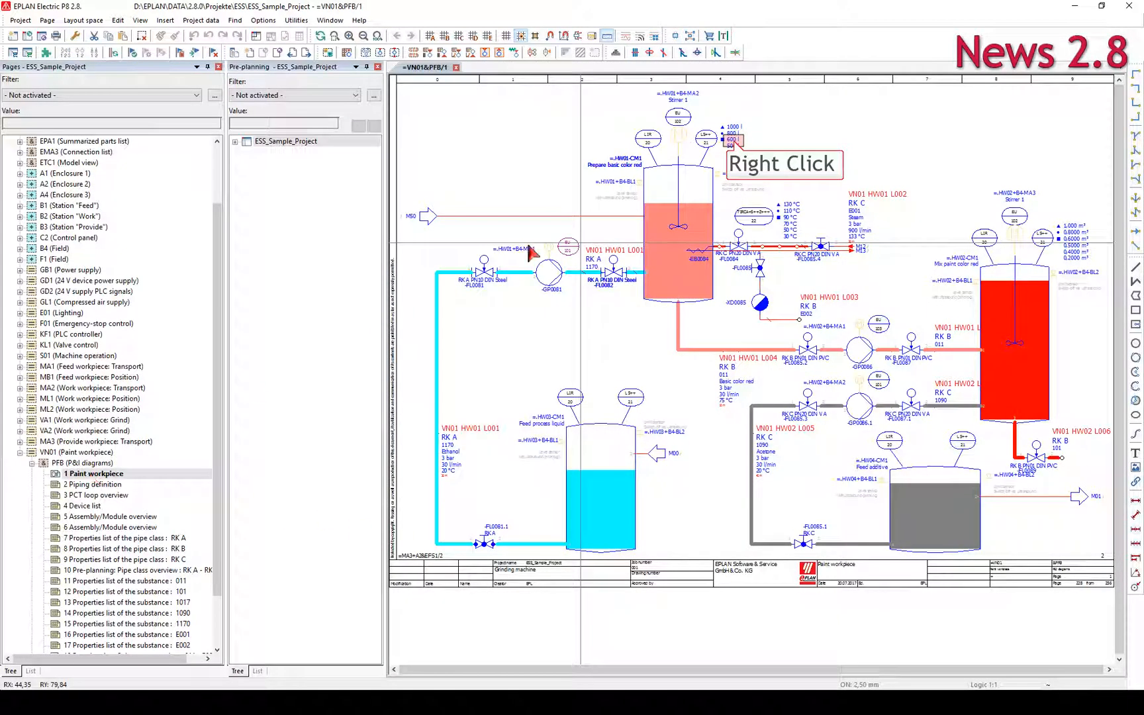
pyautogui.rightClick(731, 140)
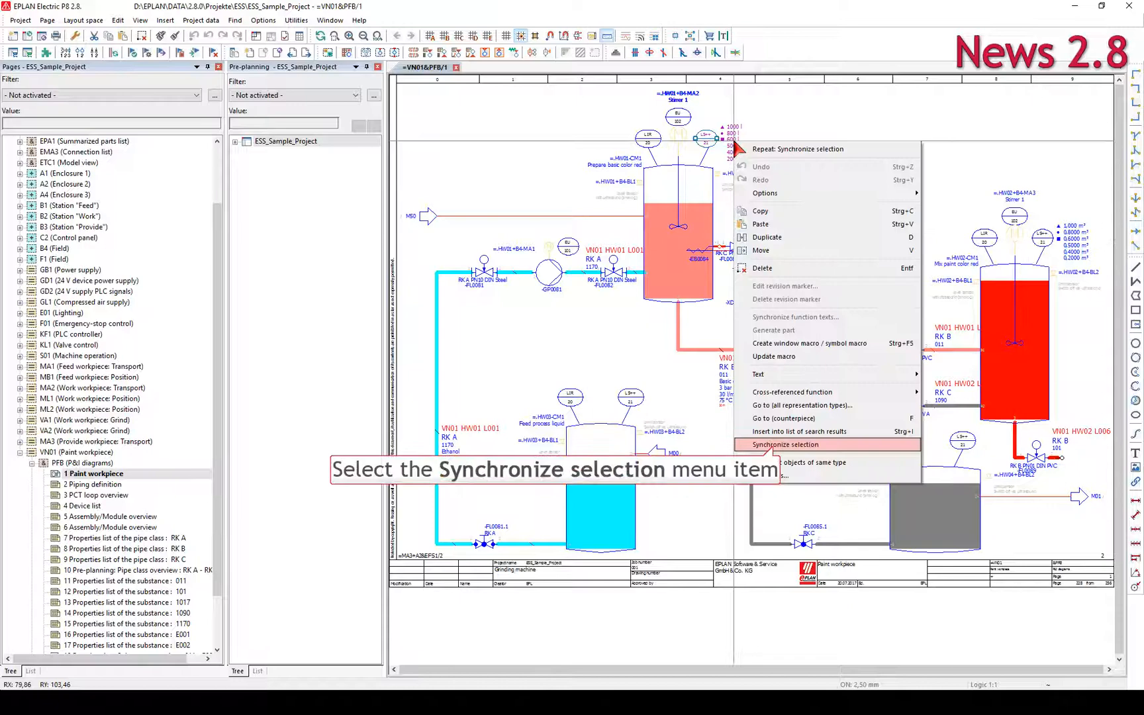
pyautogui.click(786, 444)
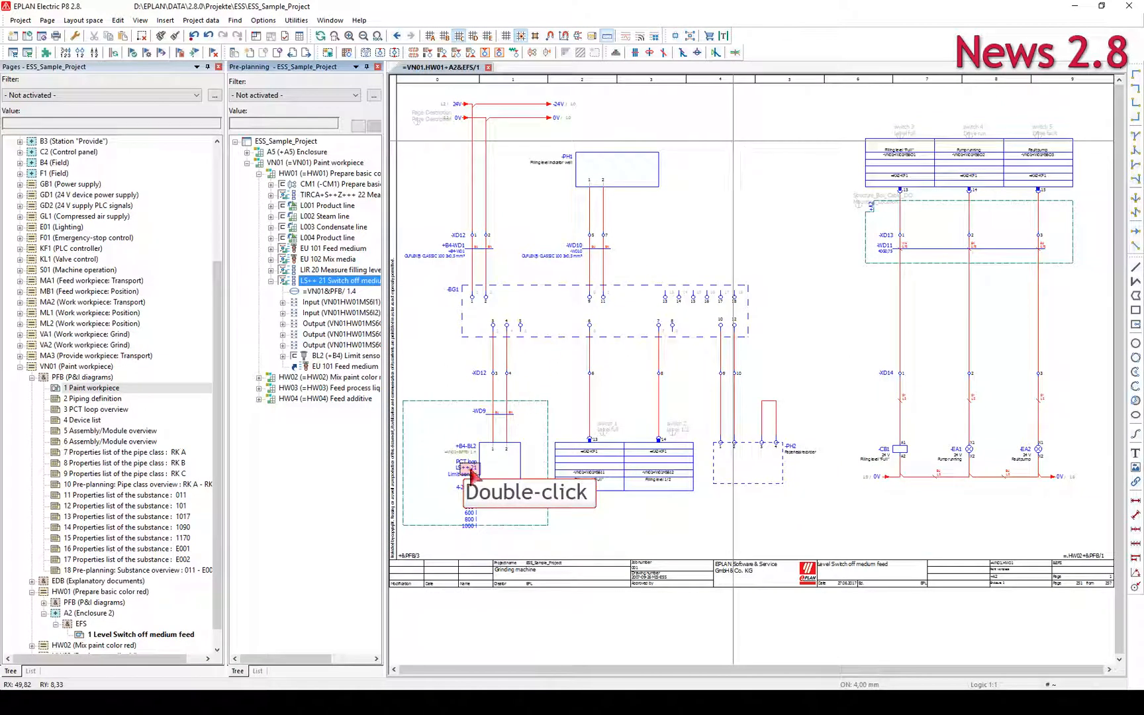
# Reassign the limit sensor's displayed property entries to the PCT loop source object
pyautogui.doubleClick(464, 467)
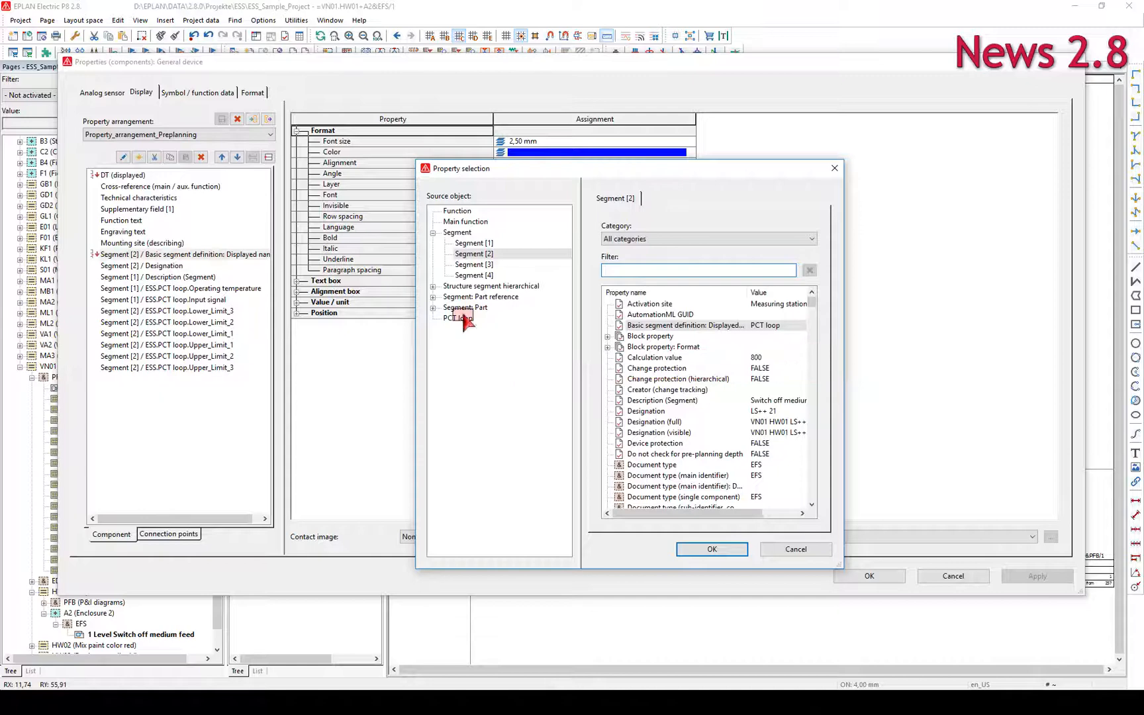
pyautogui.click(712, 549)
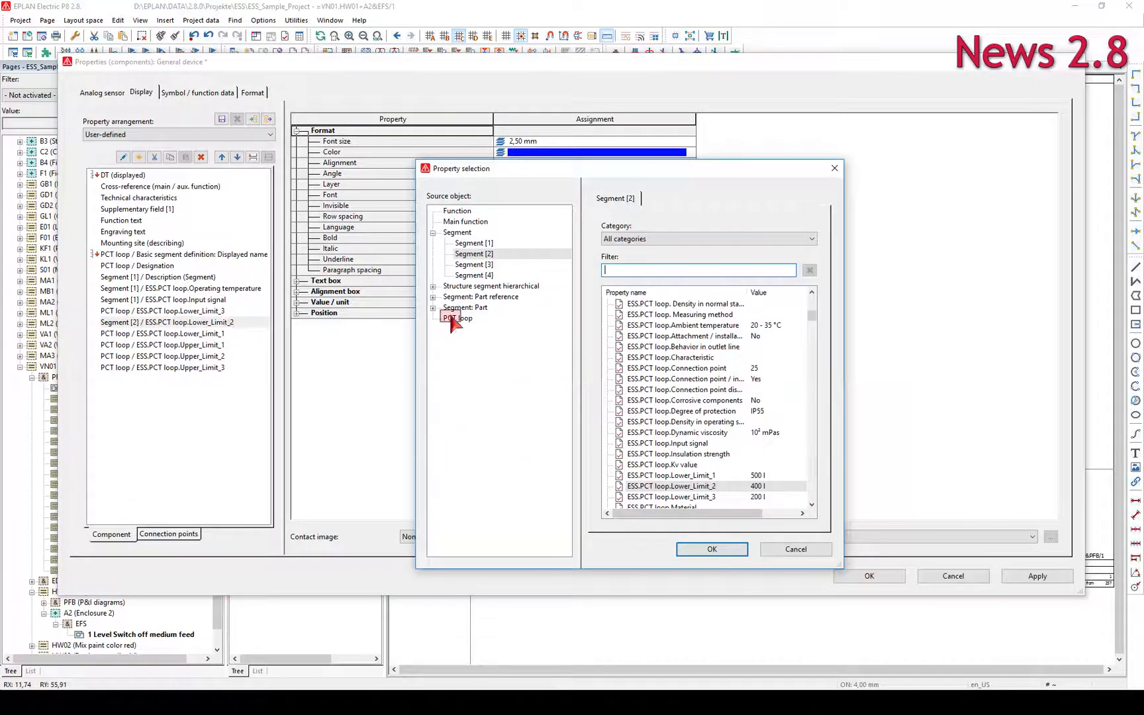
pyautogui.click(712, 549)
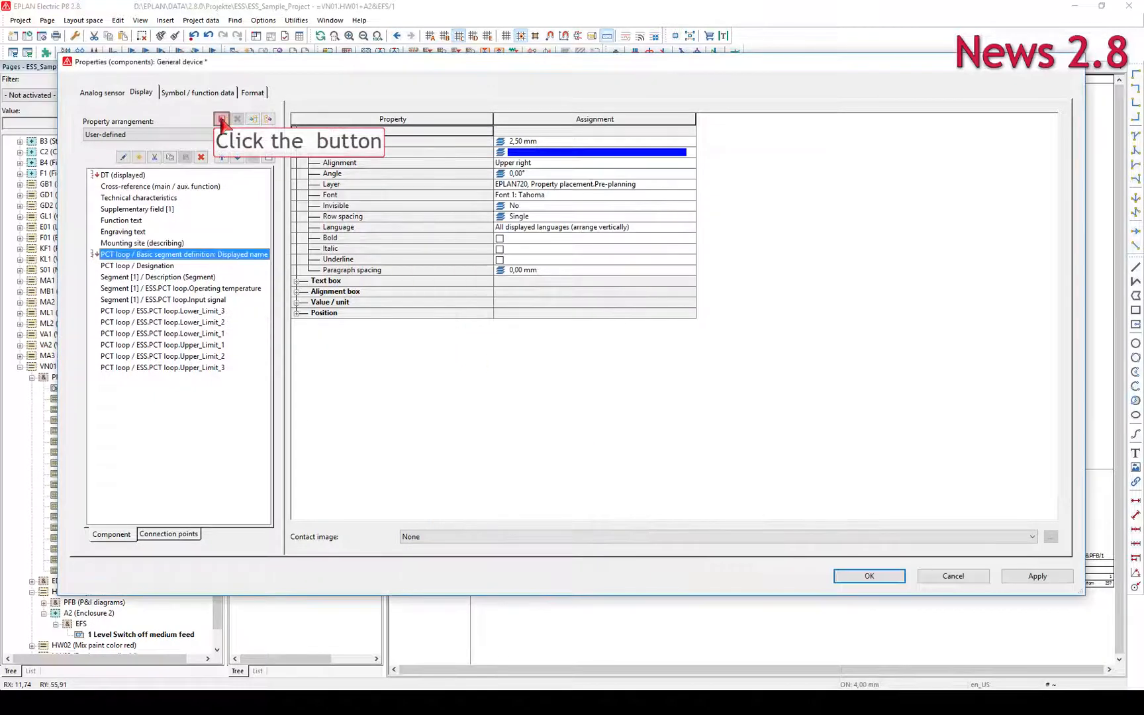
# Save the layout over the existing Property_arrangement_Preplanning arrangement
pyautogui.click(221, 119)
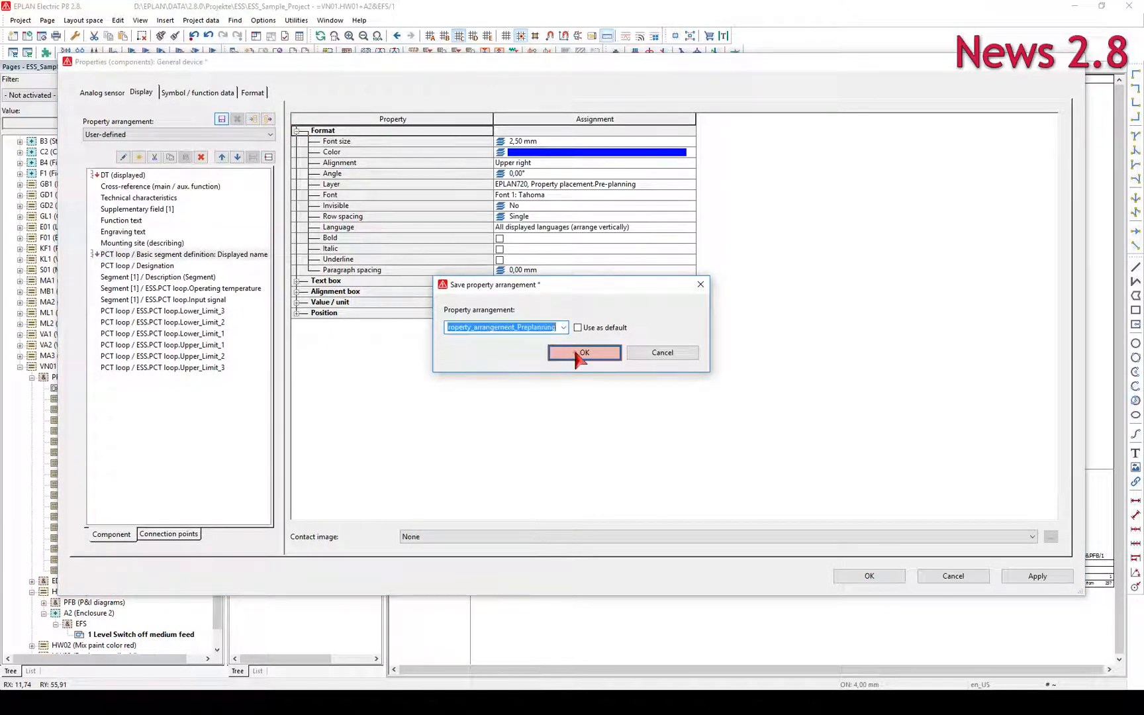
pyautogui.click(584, 352)
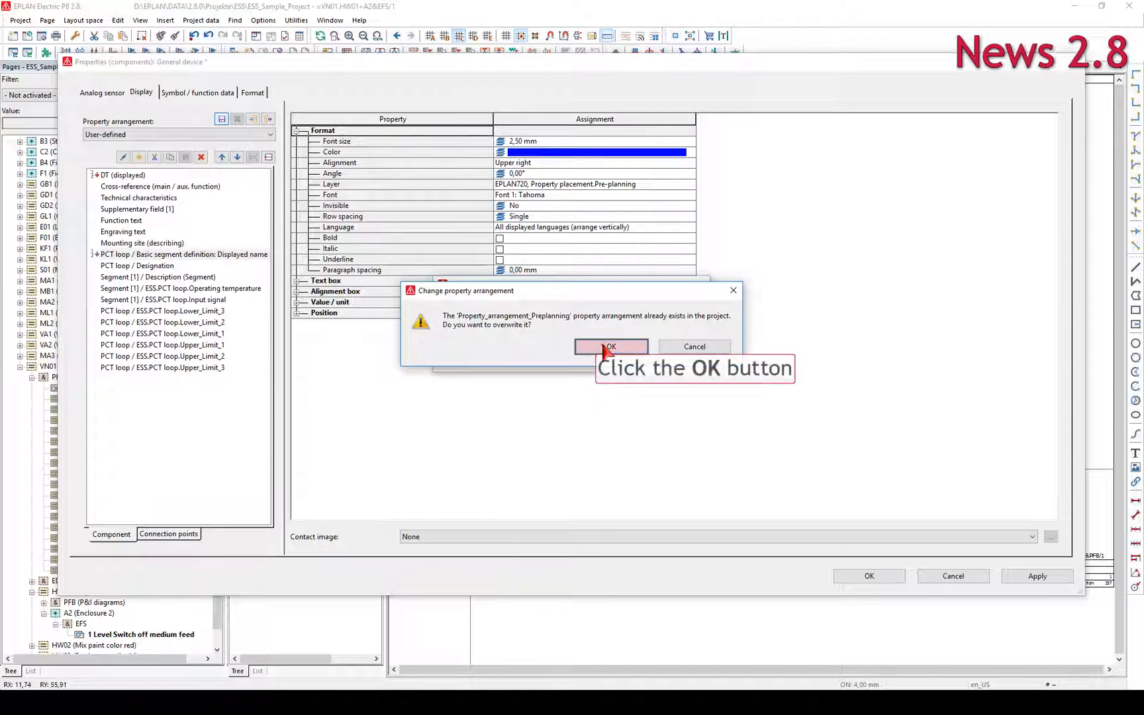
pyautogui.click(611, 347)
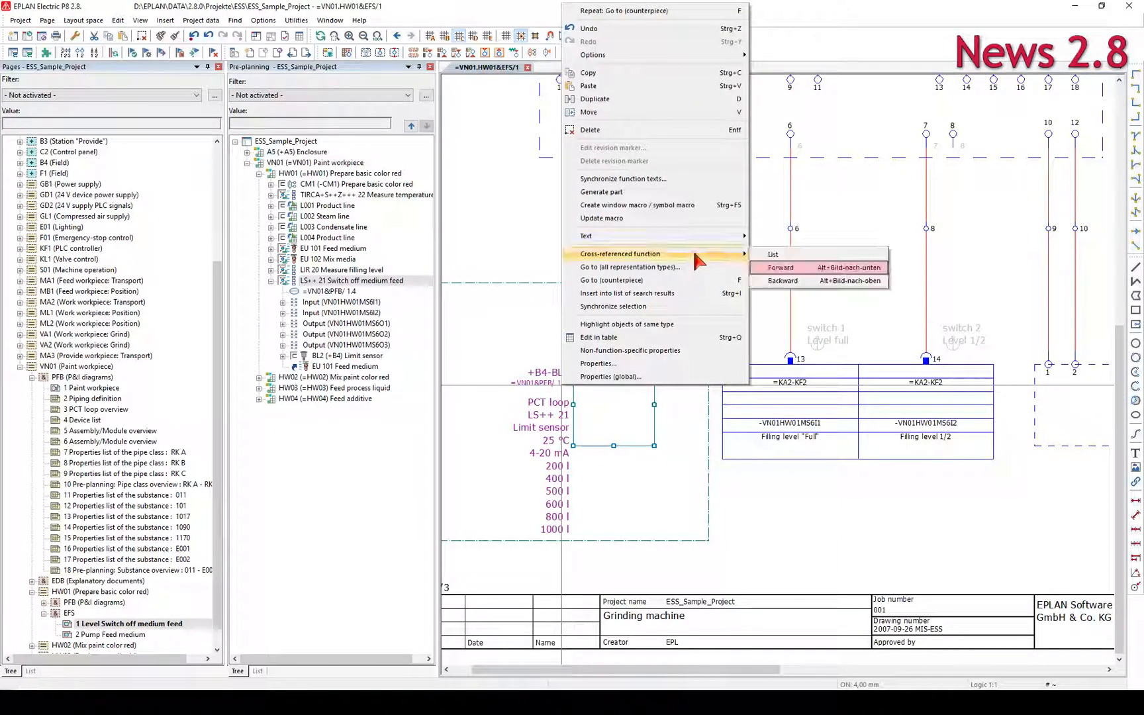
# Jump forward to the Pump Feed medium motor and add a PCT loop property filtered by 'ess'
pyautogui.click(780, 268)
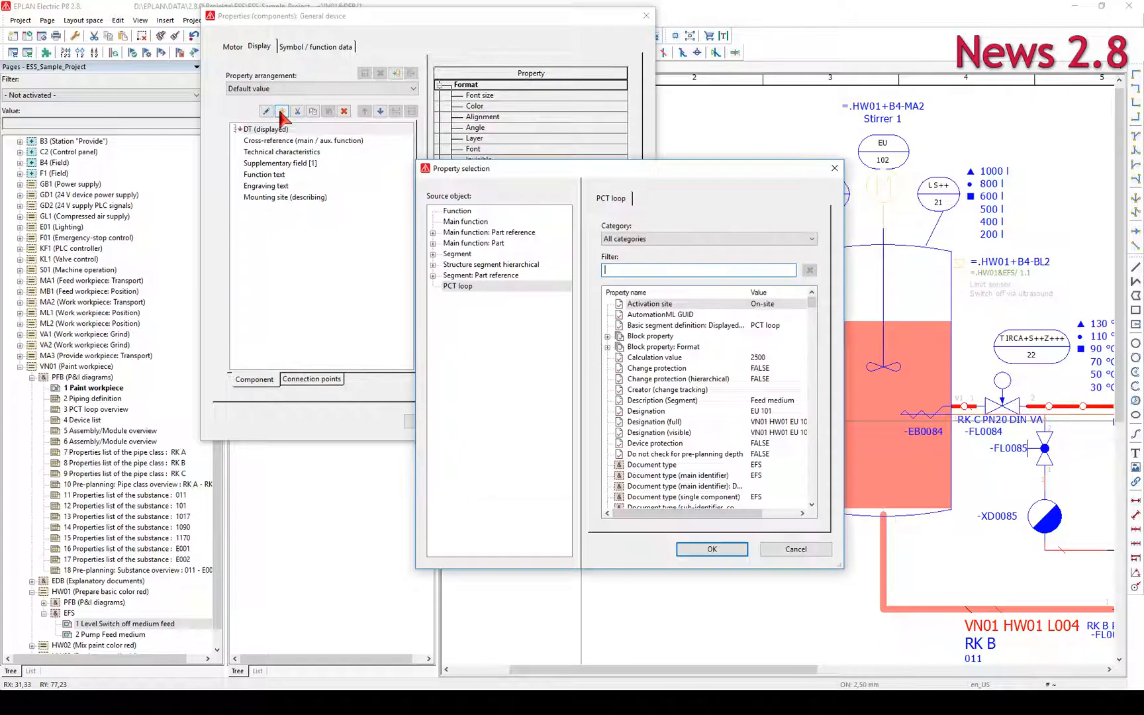
pyautogui.click(698, 270)
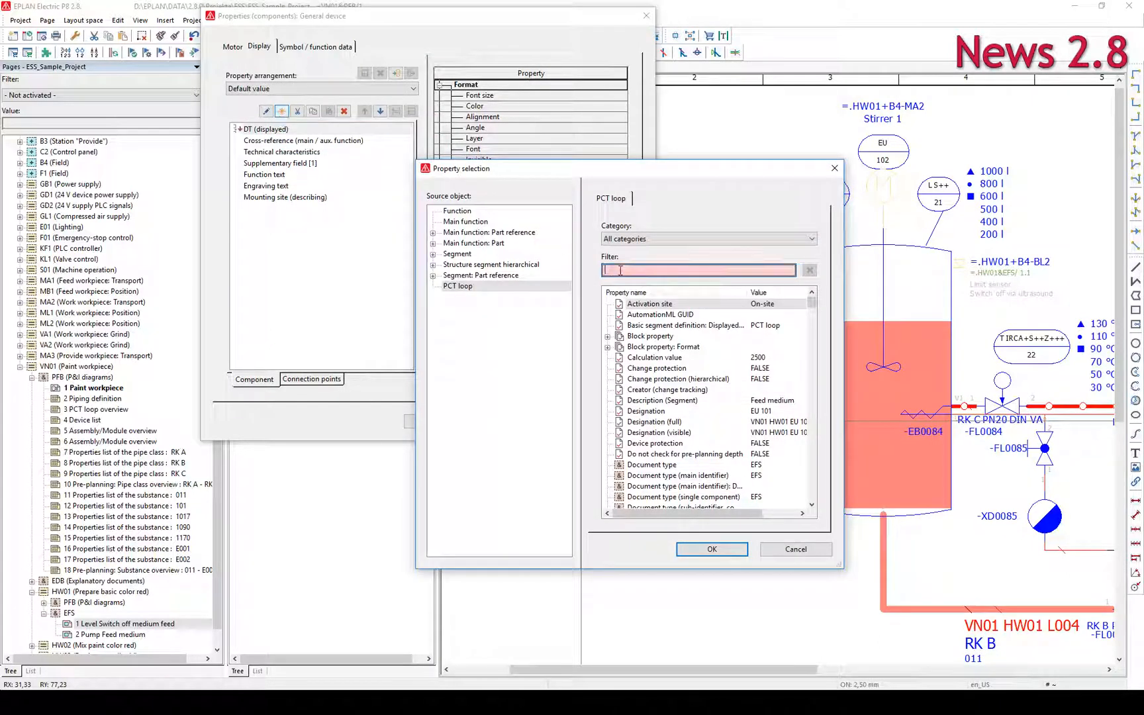
pyautogui.write('ess')
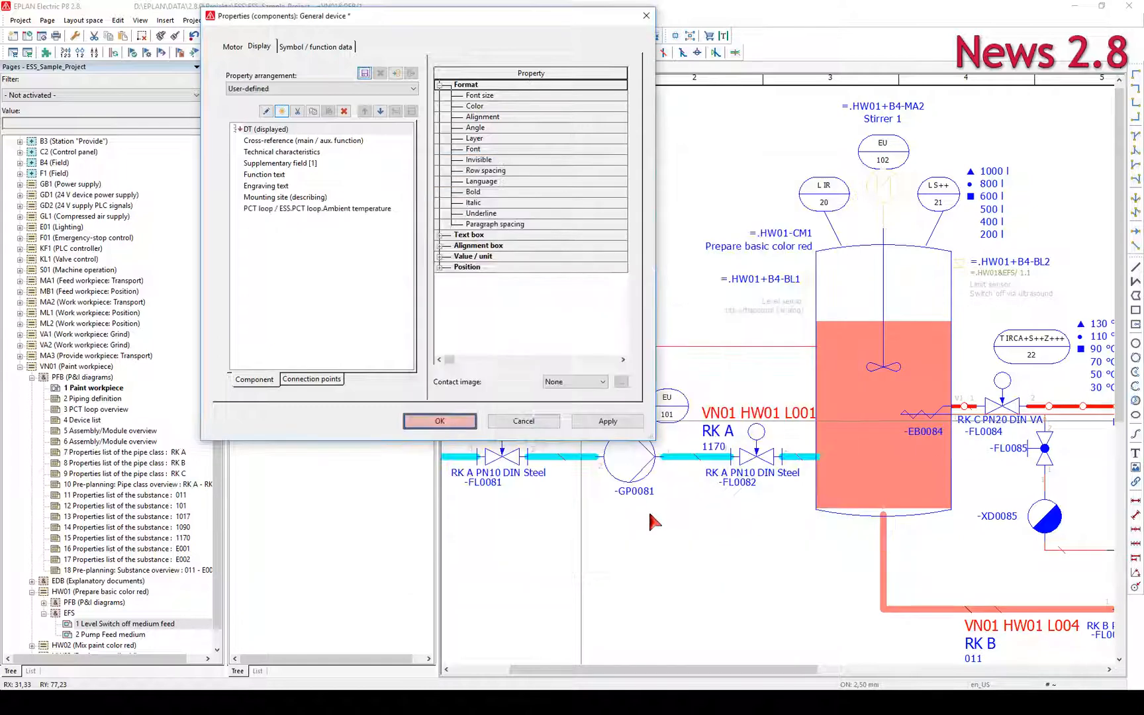
pyautogui.click(439, 421)
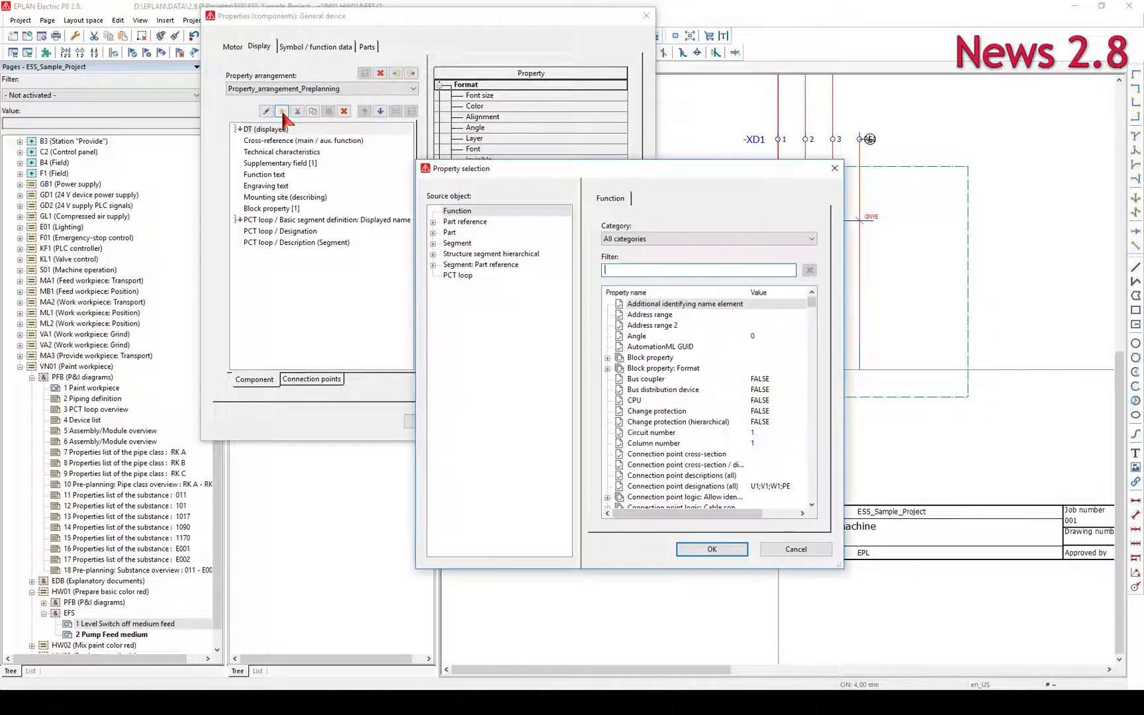
# Add the PCT loop Ambient temperature to the motor and save over Property_arrangement_Preplanning
pyautogui.click(458, 275)
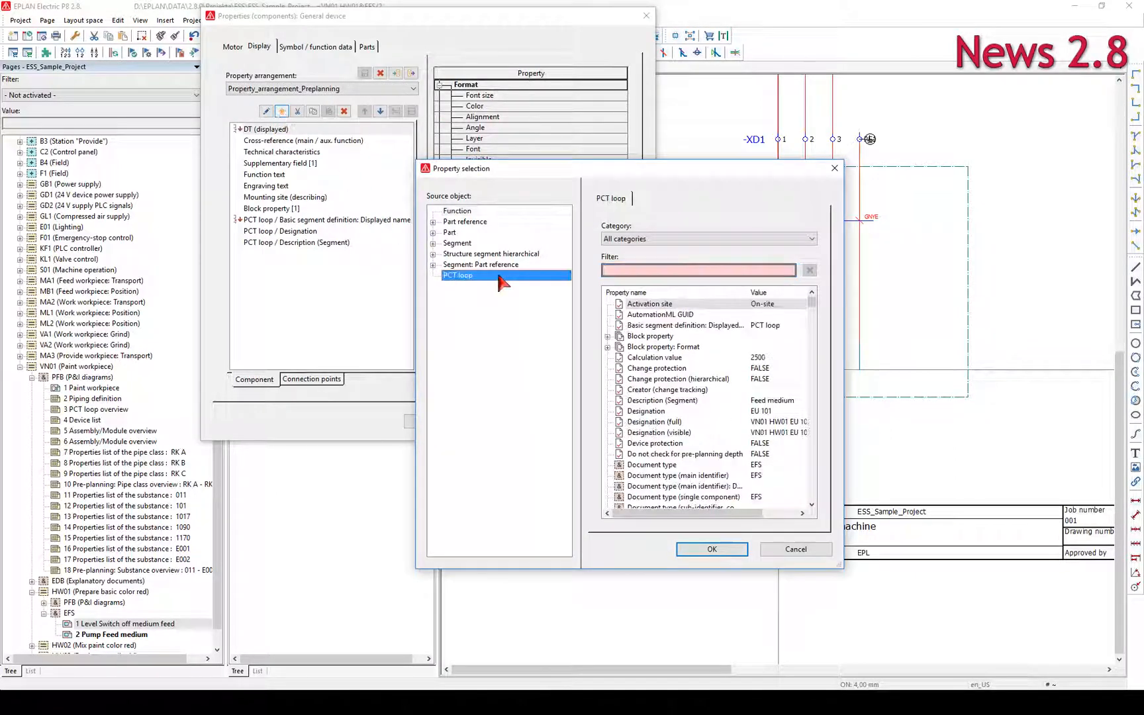
pyautogui.write('ess')
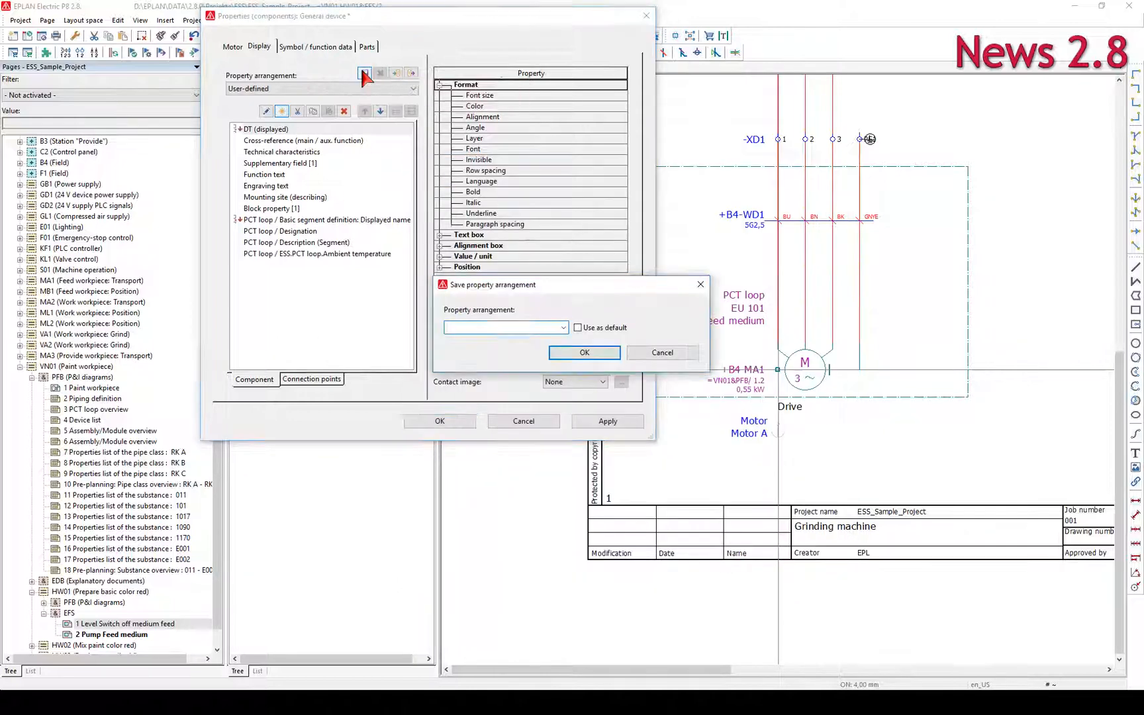
pyautogui.click(563, 327)
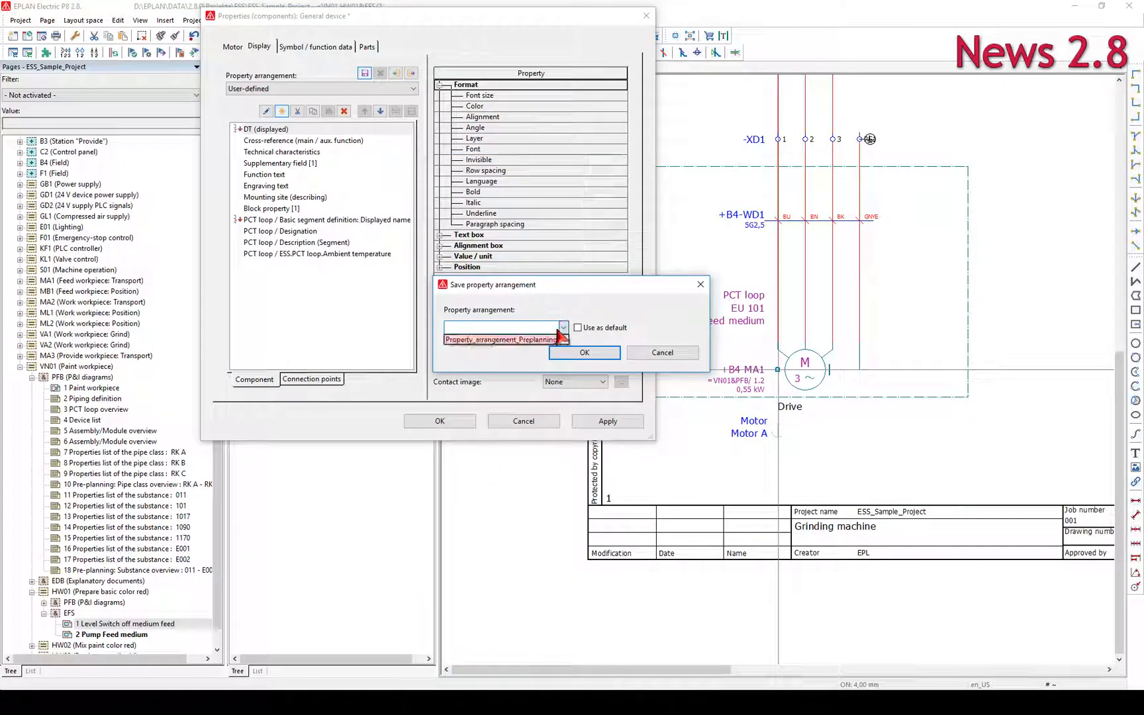
pyautogui.click(584, 352)
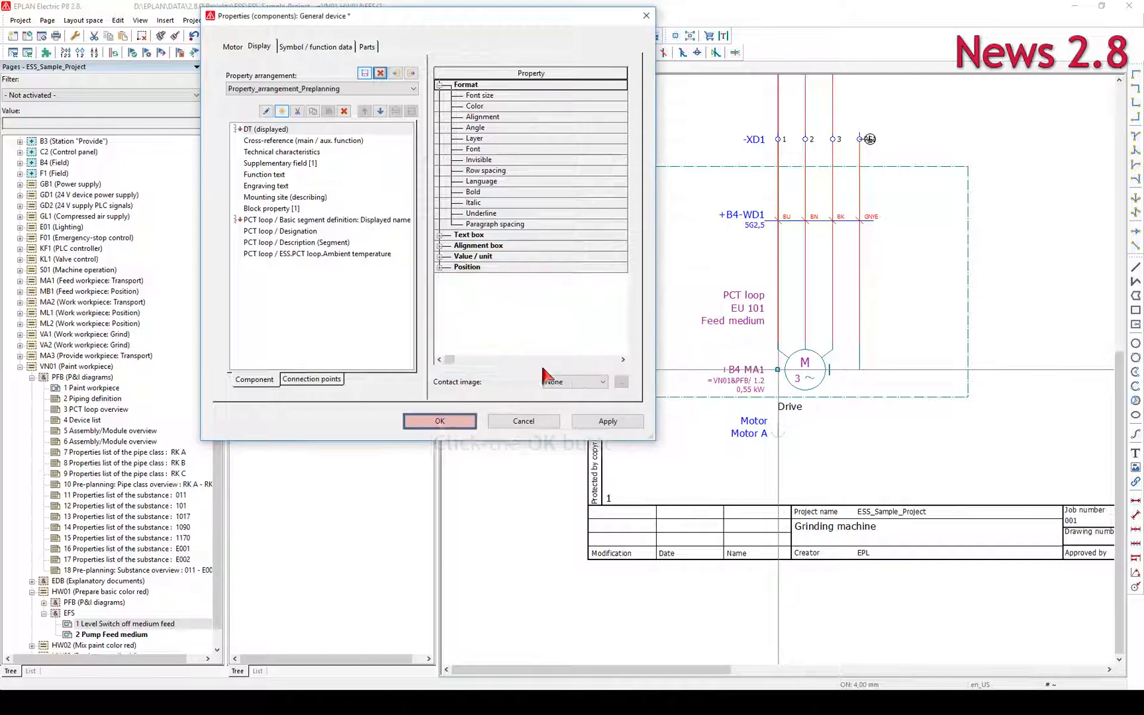
pyautogui.click(439, 421)
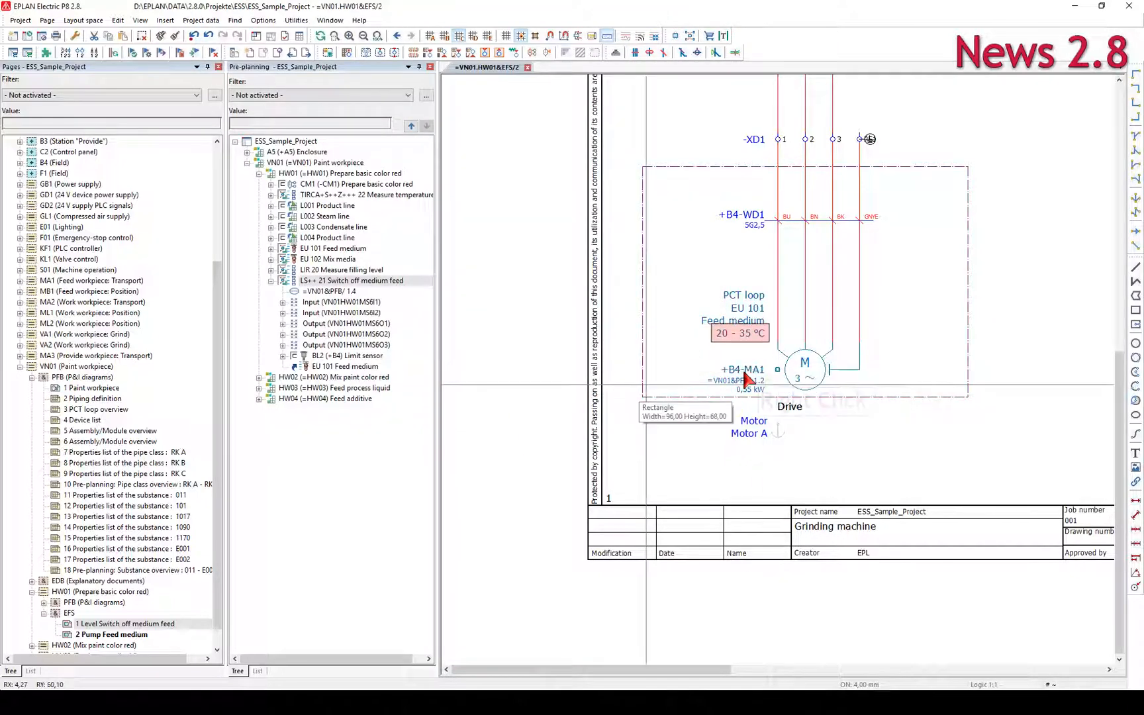
pyautogui.rightClick(746, 377)
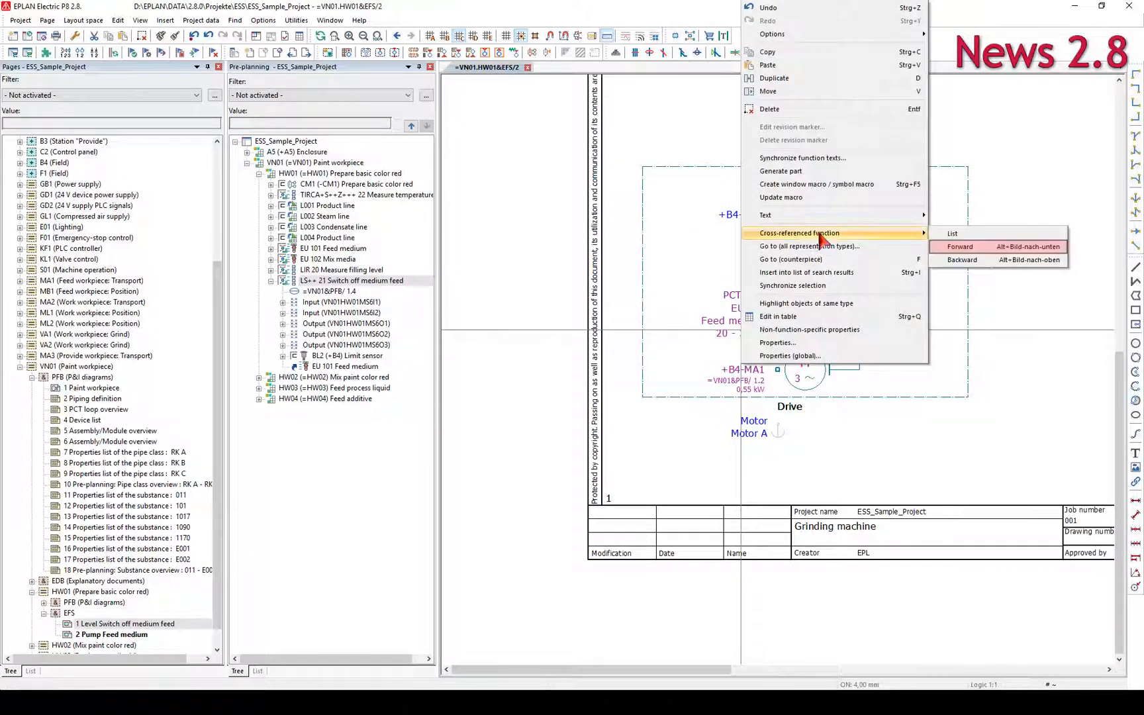